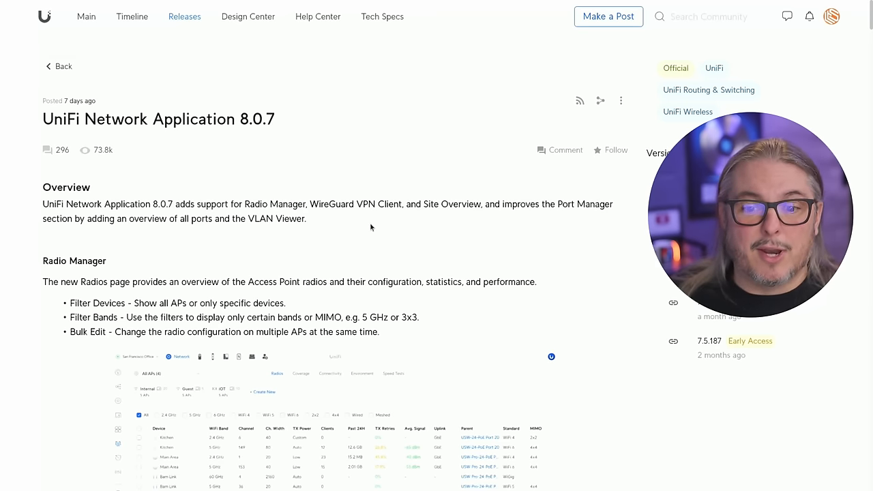
Scroll through the 8.0.7 release notes, highlighting the 'Site Overview' feature name.
scroll("down", 3)
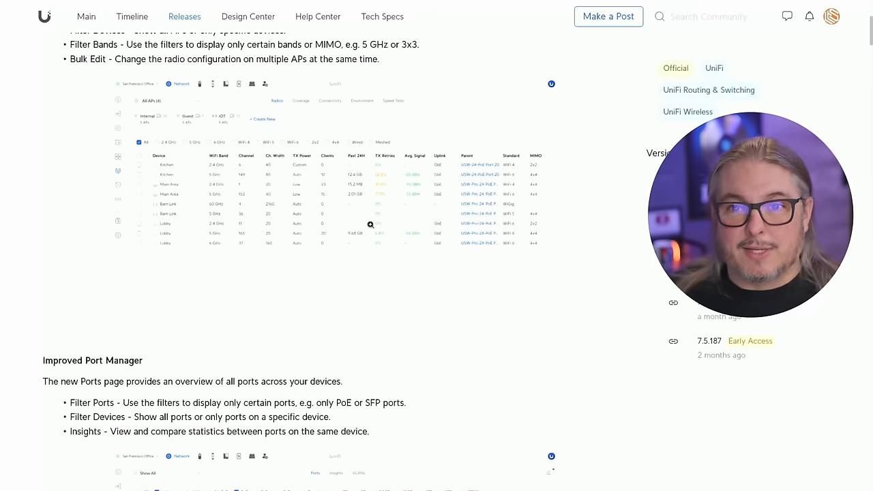
scroll("down", 3)
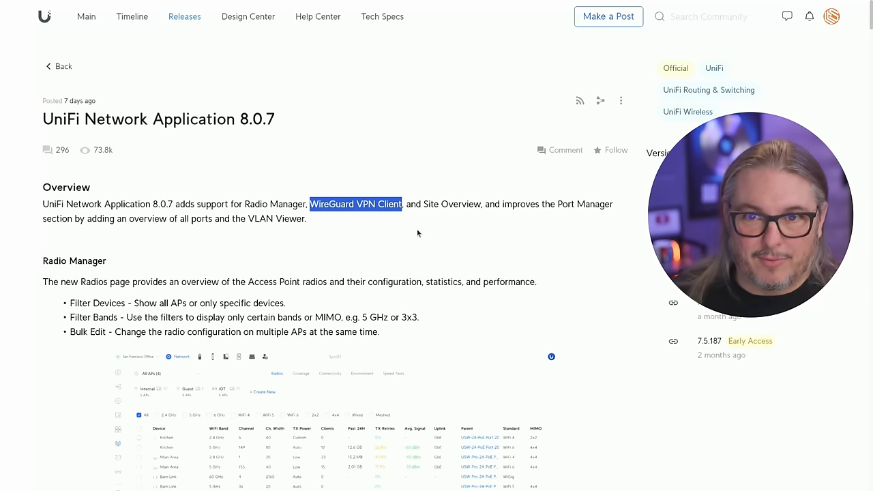
scroll("down", 3)
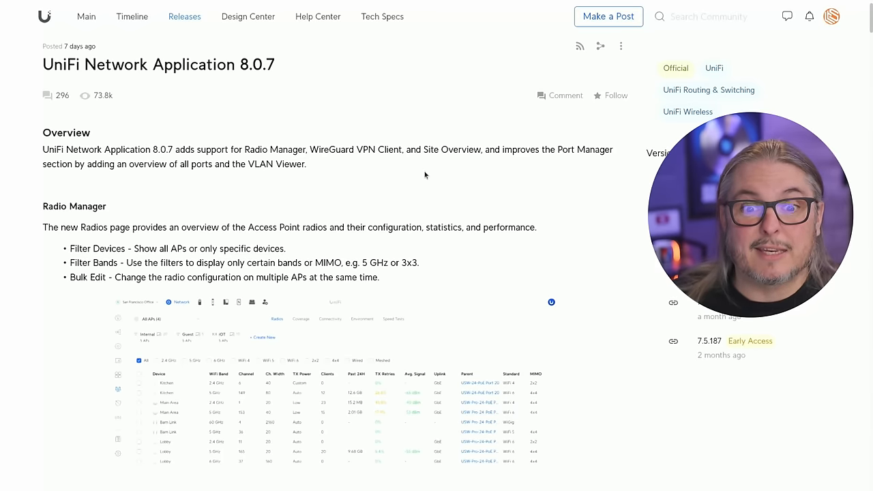
double_click(440, 149)
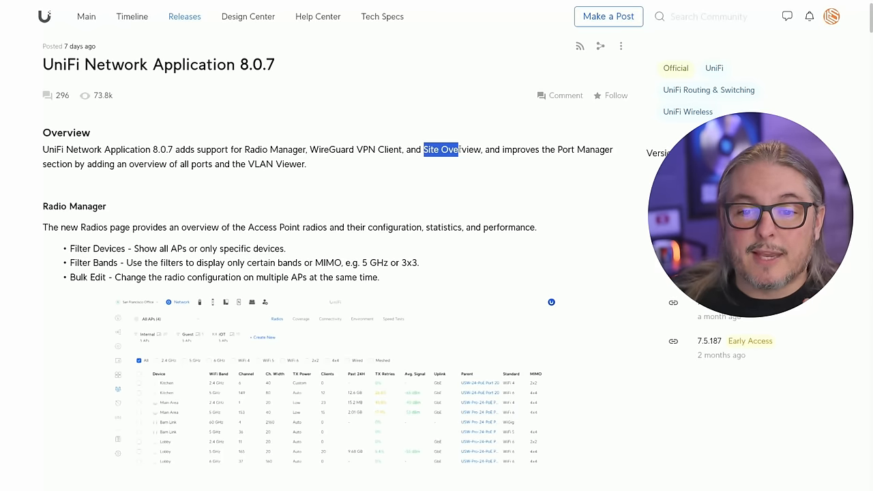
left_click_drag(423, 149, 479, 149)
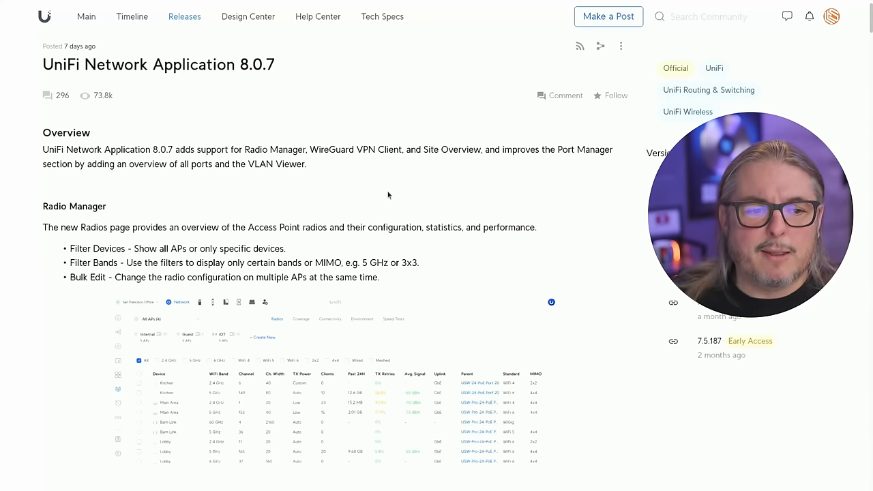
scroll("down", 3)
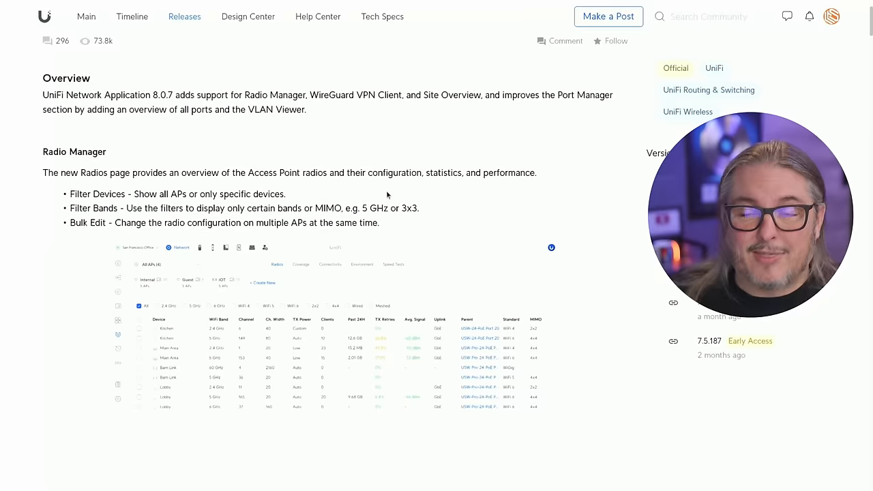
scroll("down", 3)
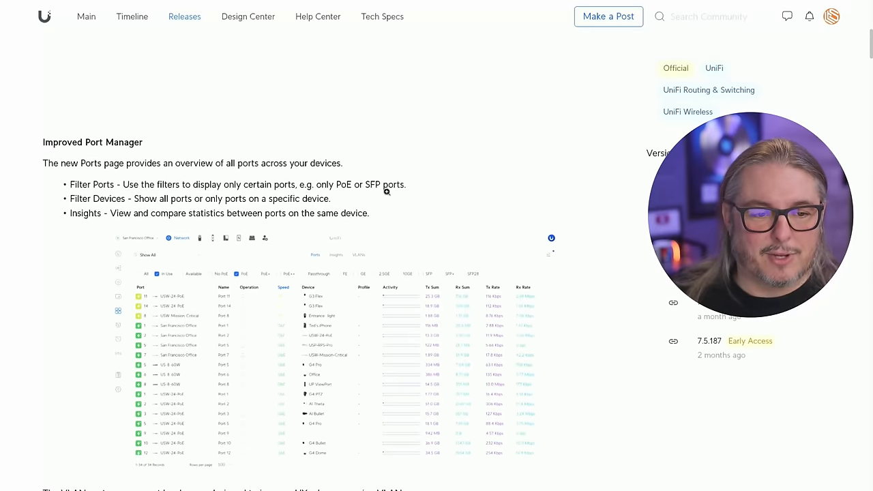
scroll("down", 3)
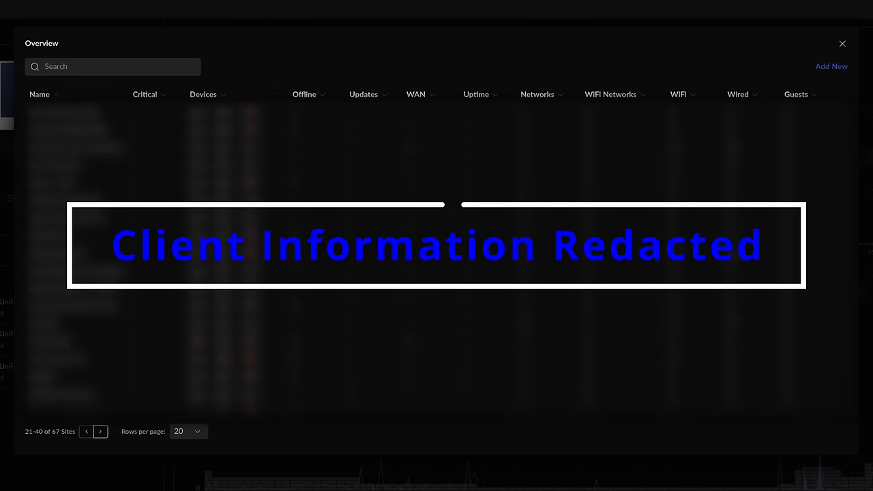
Page forward through the site Overview table, then show the Radios list.
left_click(100, 431)
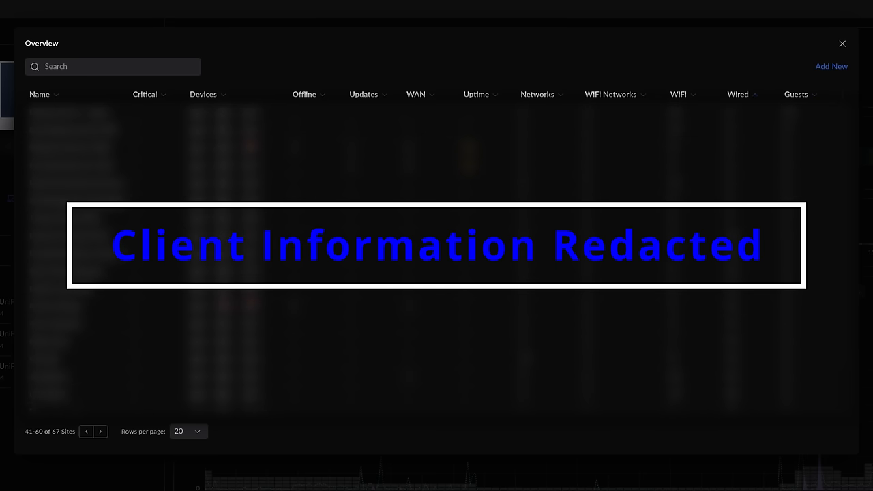
left_click(85, 431)
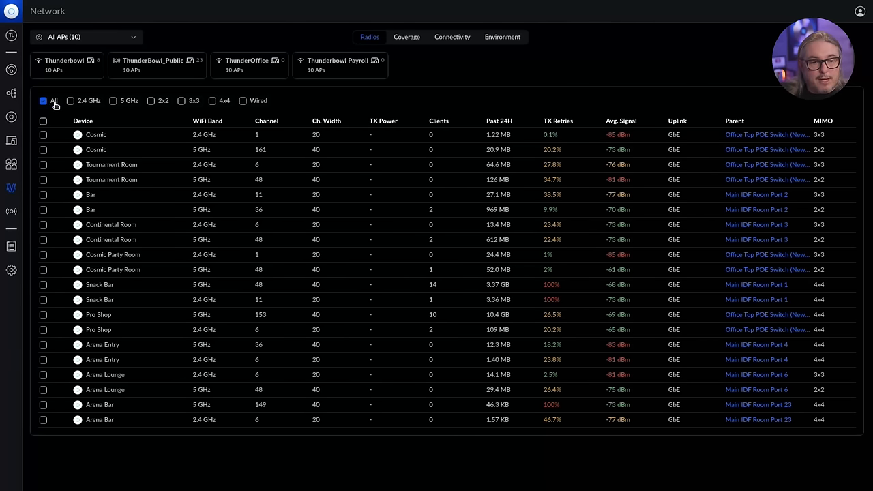
Try the All and 3x3 radio filters and bulk Edit Radios, then filter to 4x4 radios.
left_click(42, 100)
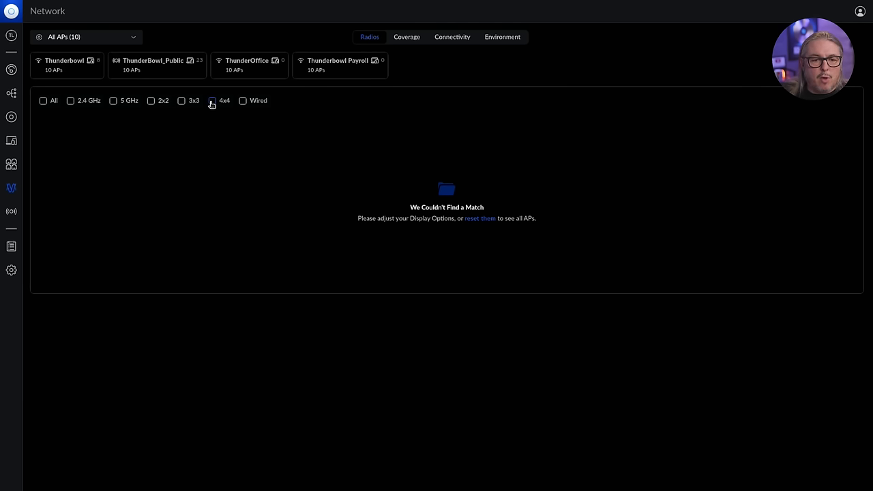
left_click(42, 100)
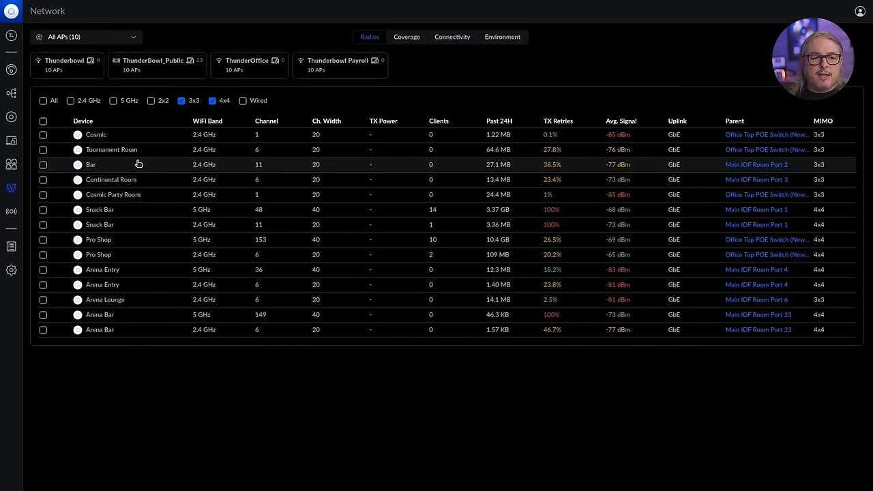
left_click(42, 100)
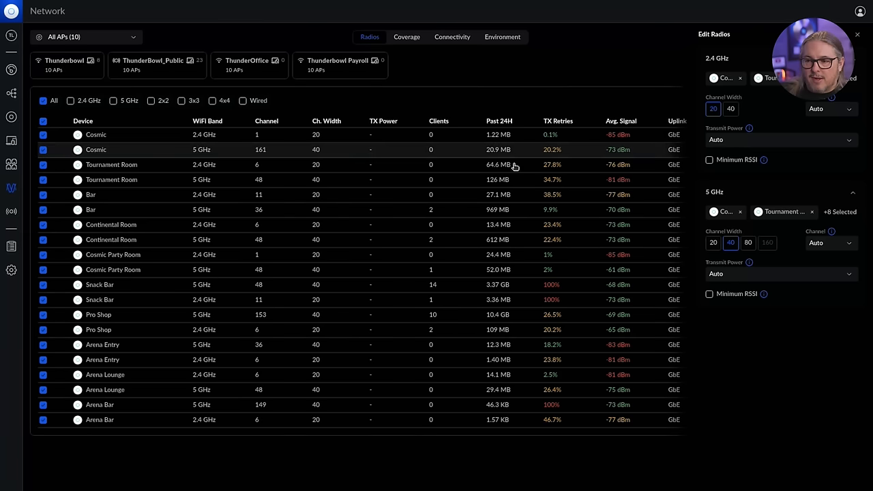
left_click(713, 242)
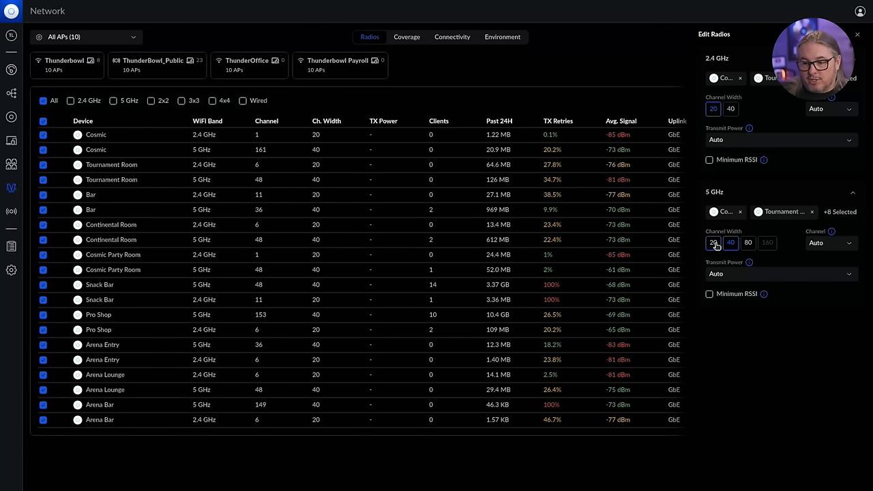
left_click(731, 242)
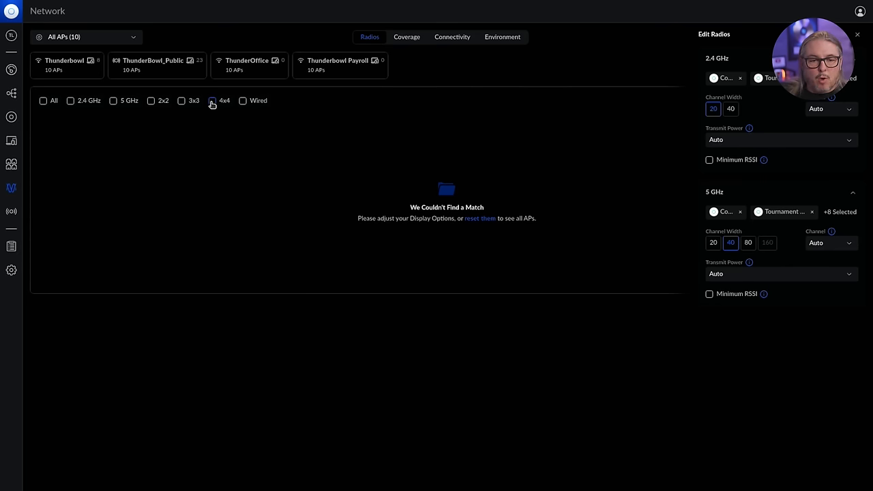
left_click(212, 101)
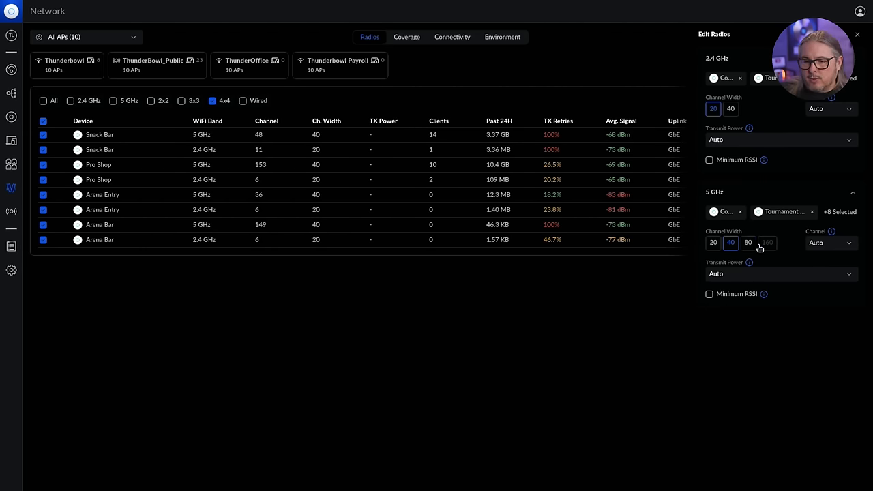
left_click(857, 34)
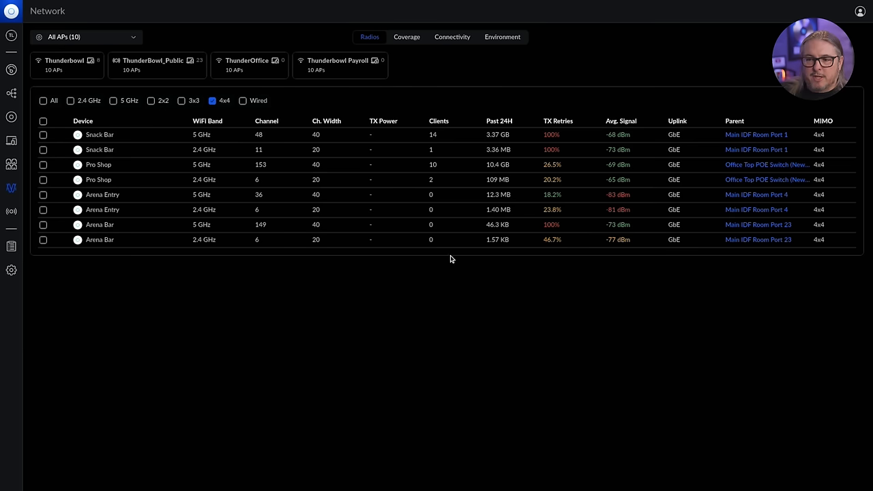
mouse_move(388, 261)
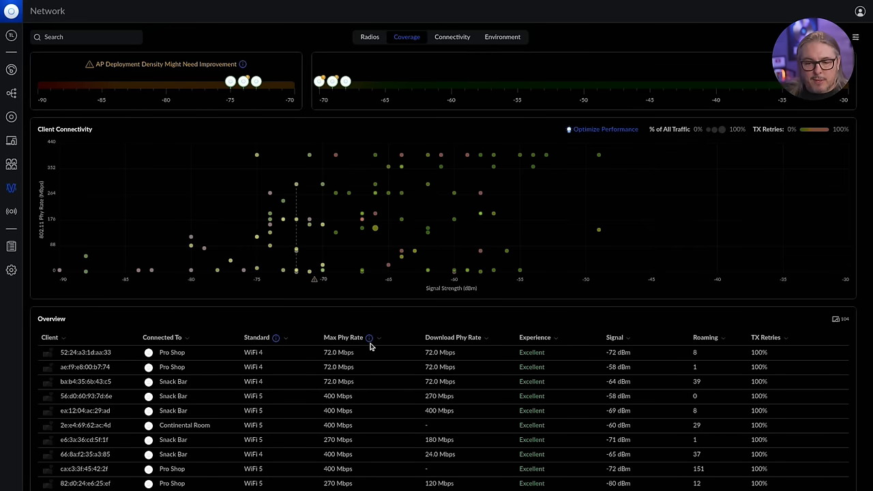
Review the Connectivity and Environment views, then return to the 4x4 Radios list.
scroll("down", 3)
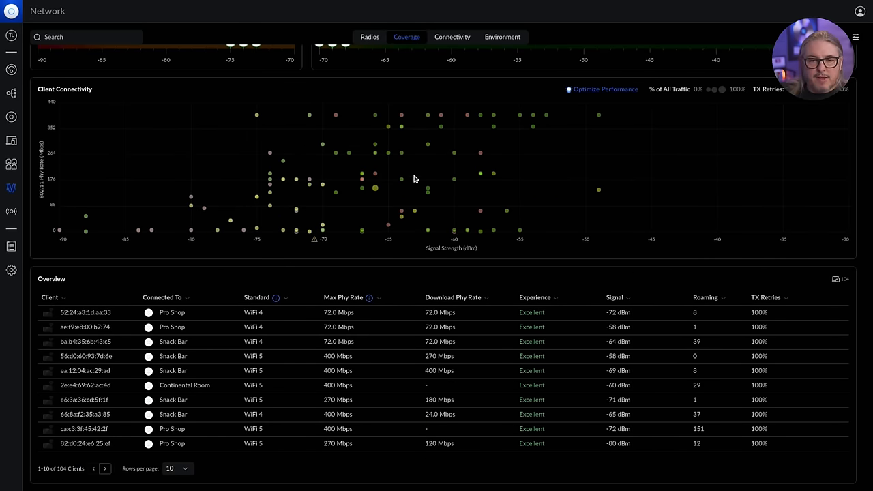
left_click(503, 37)
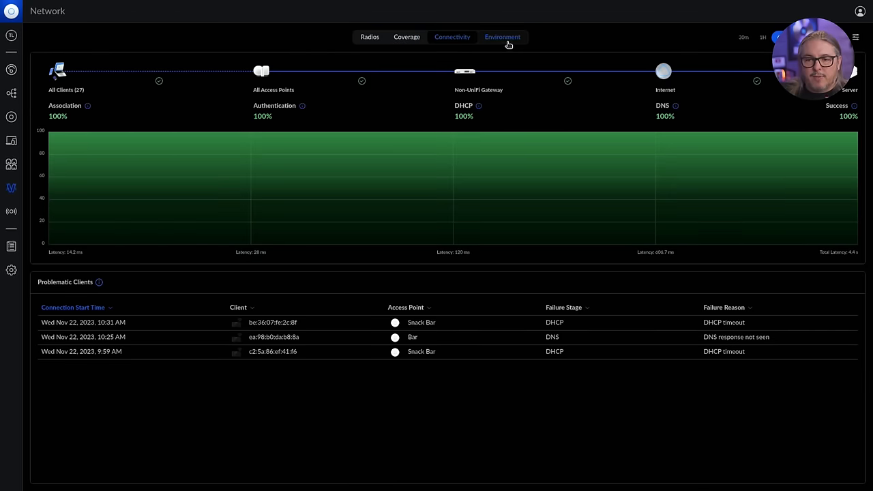
left_click(502, 37)
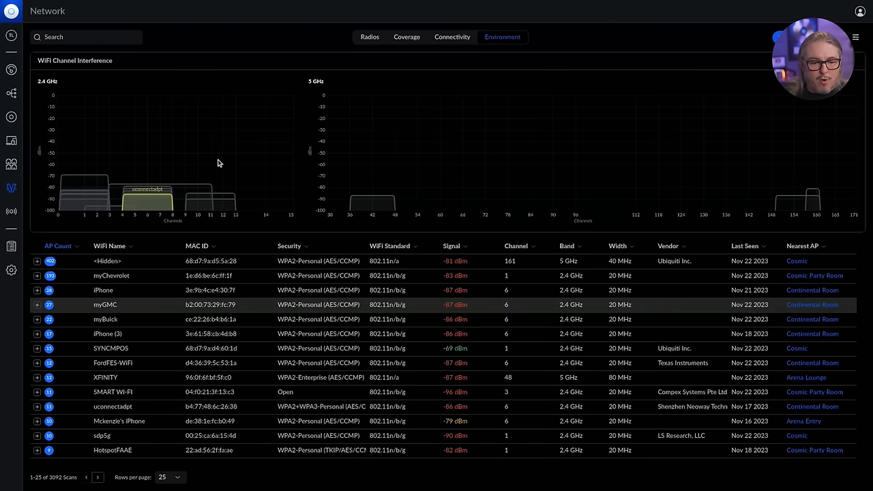
left_click(370, 36)
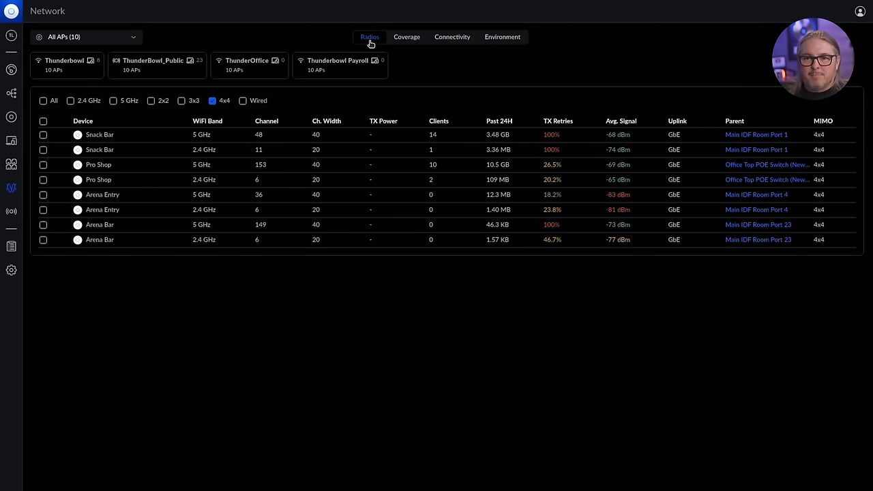
mouse_move(365, 103)
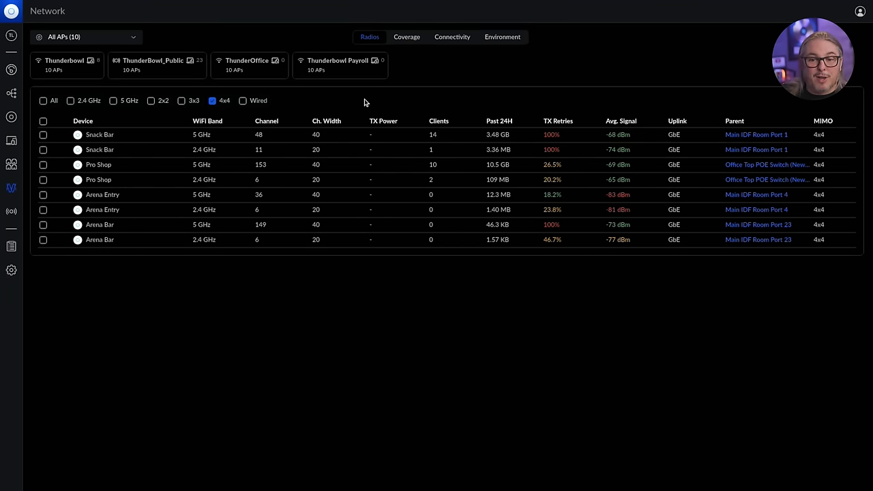
mouse_move(409, 103)
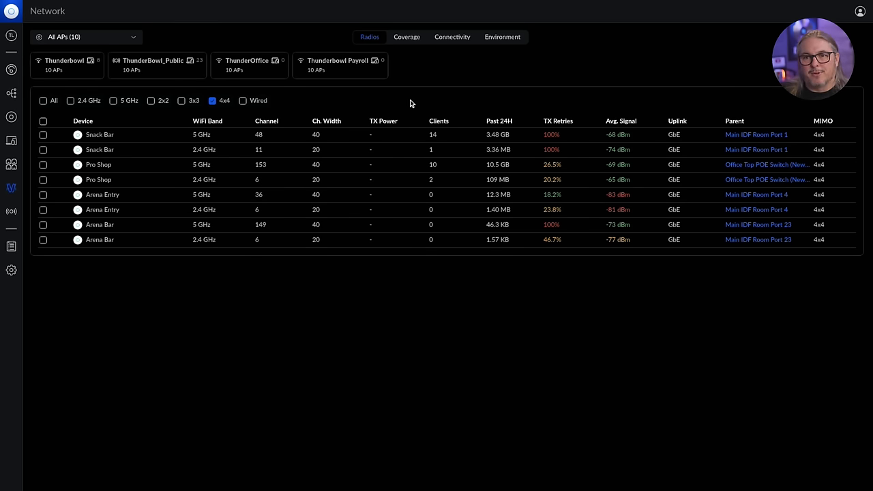
left_click(451, 37)
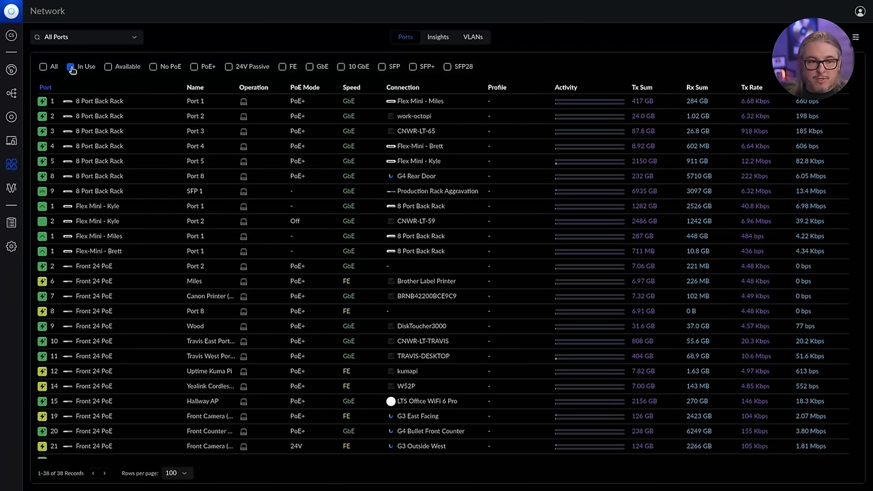
Cycle the port filters through Available, No PoE and FE, ending on SFP28 only.
left_click(109, 67)
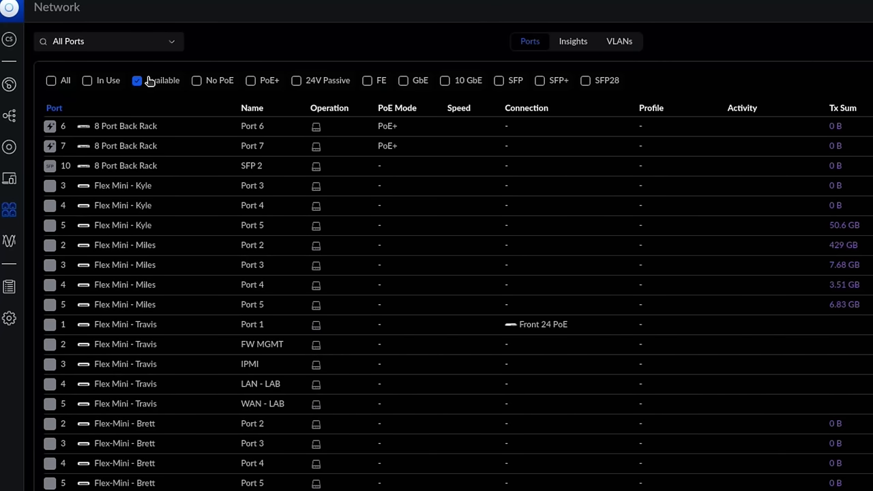
left_click(196, 80)
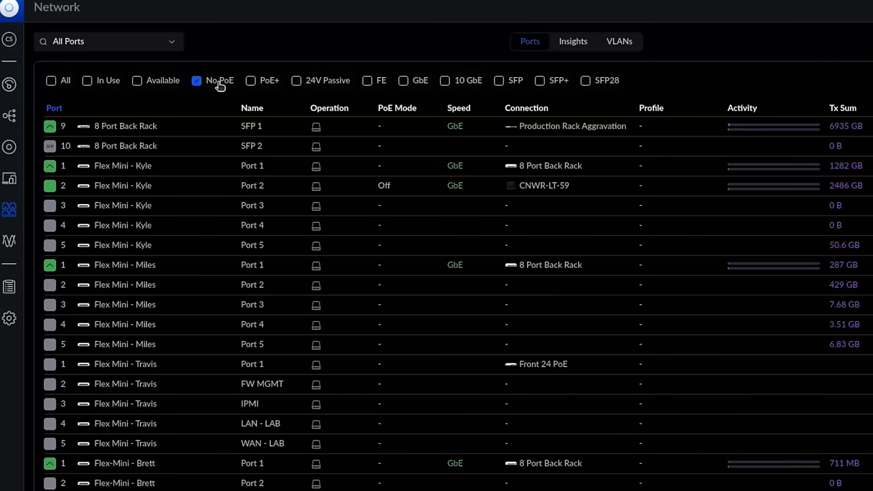
left_click(51, 80)
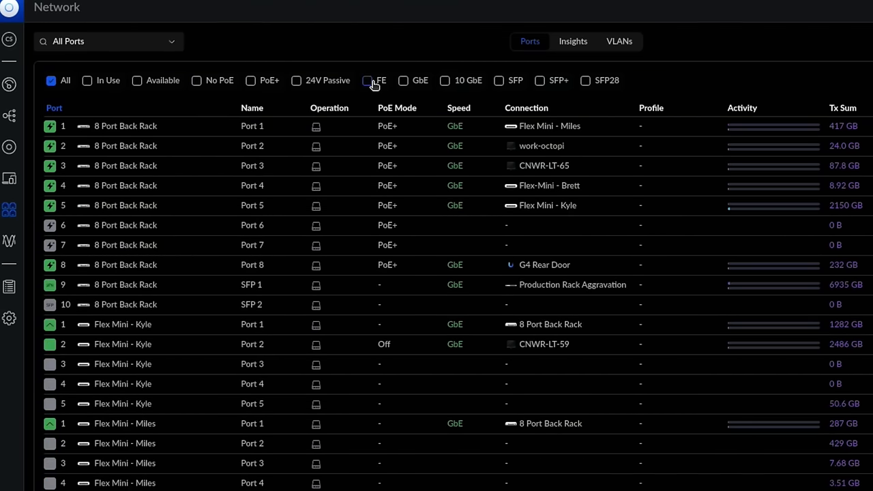
left_click(367, 81)
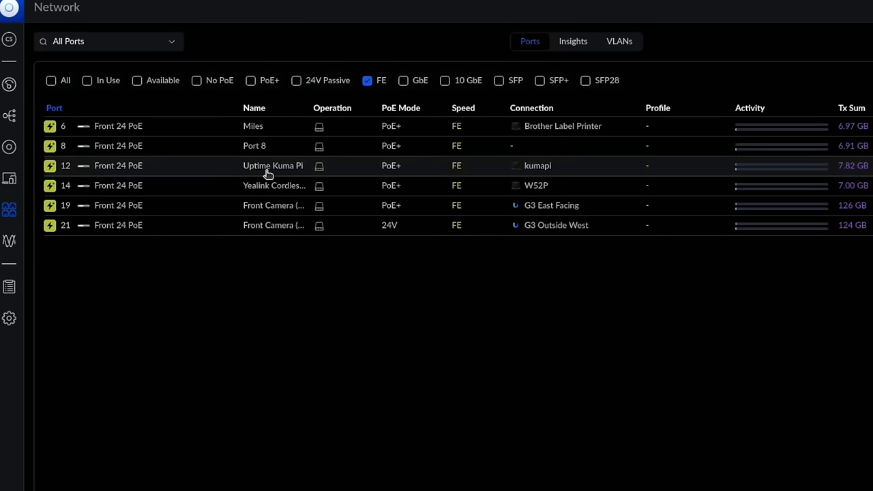
mouse_move(374, 86)
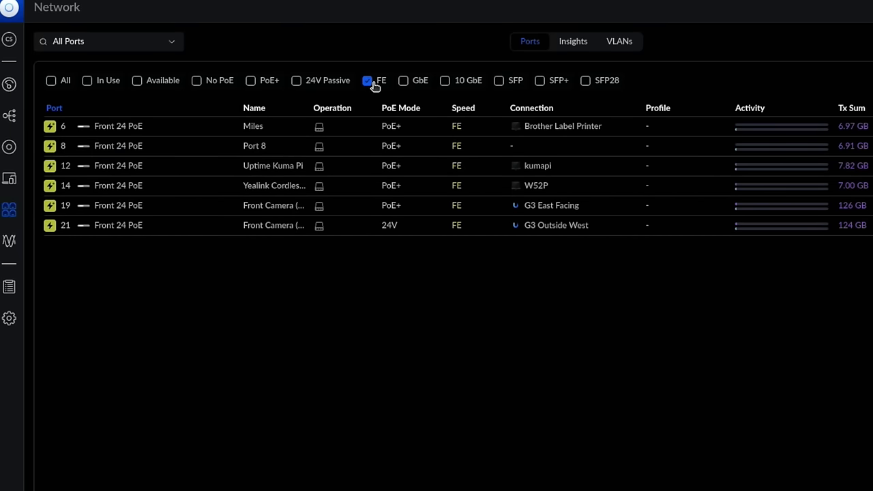
left_click(529, 81)
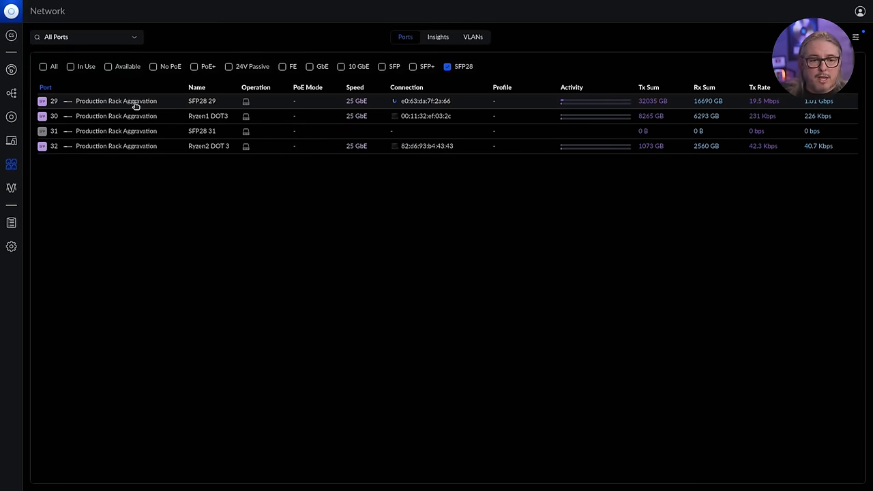
Open the settings for SFP28 Port 29 on Production Rack Aggravation.
left_click(135, 101)
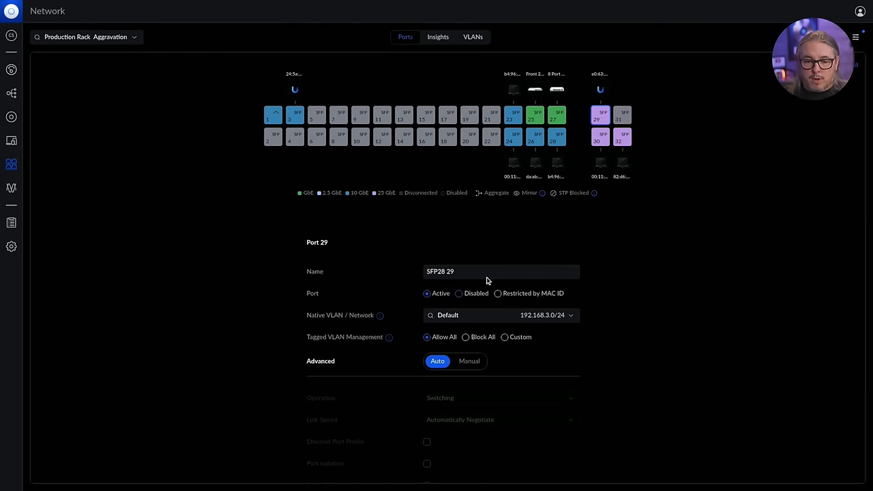
mouse_move(351, 345)
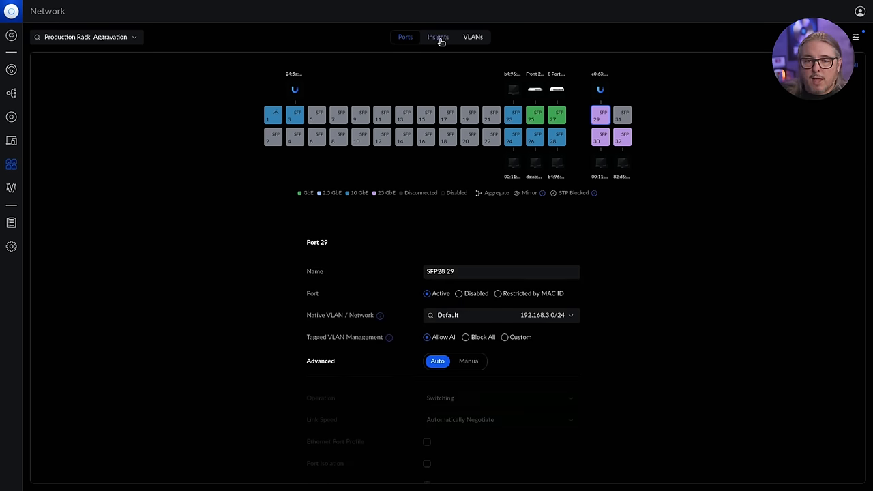
Scroll through the per-port VLAN tagging grid for Production Rack Aggravation, then open Insights.
left_click(473, 37)
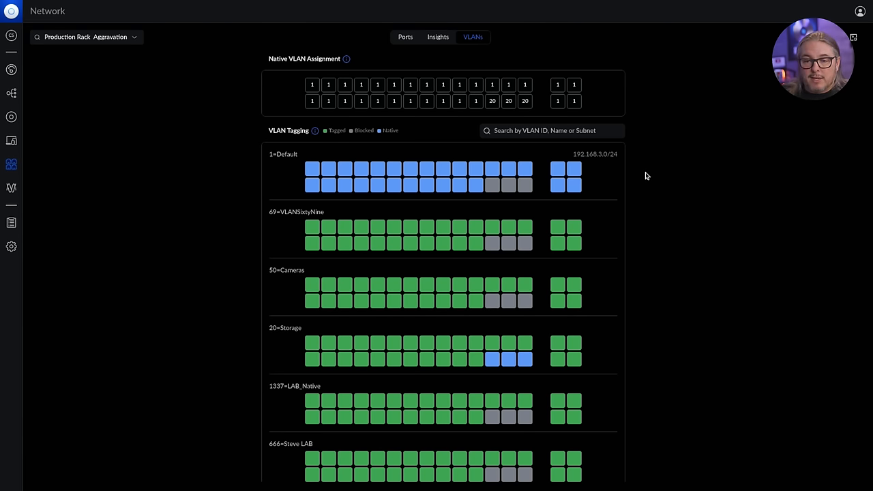
scroll("down", 3)
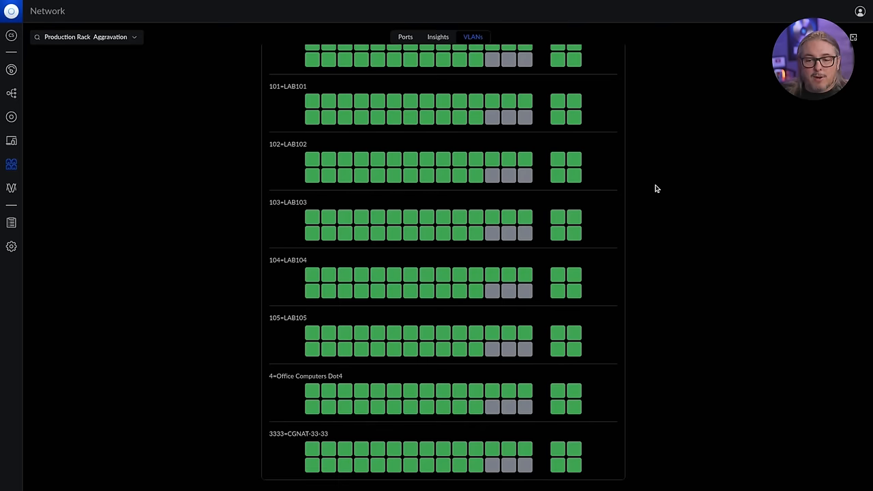
scroll("down", 3)
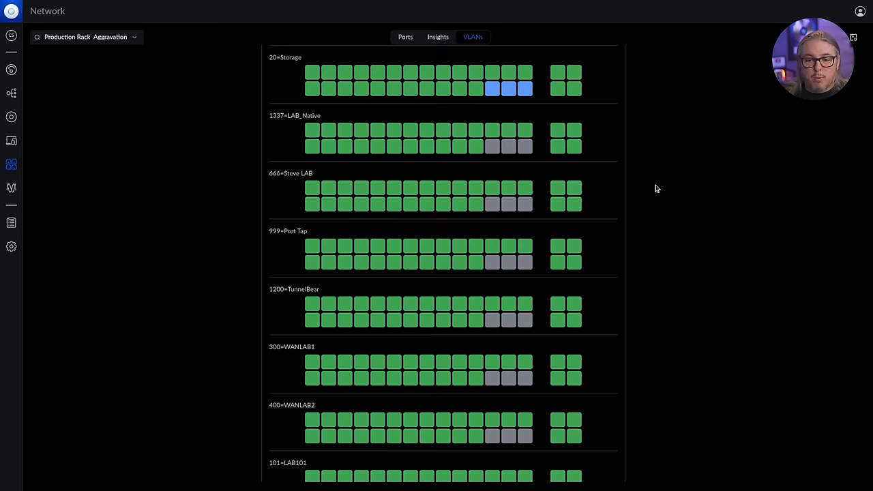
scroll("down", 3)
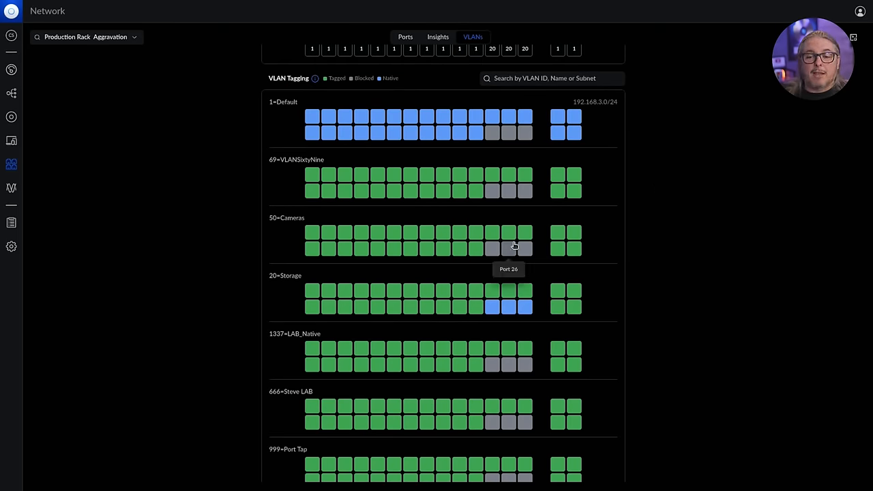
scroll("down", 3)
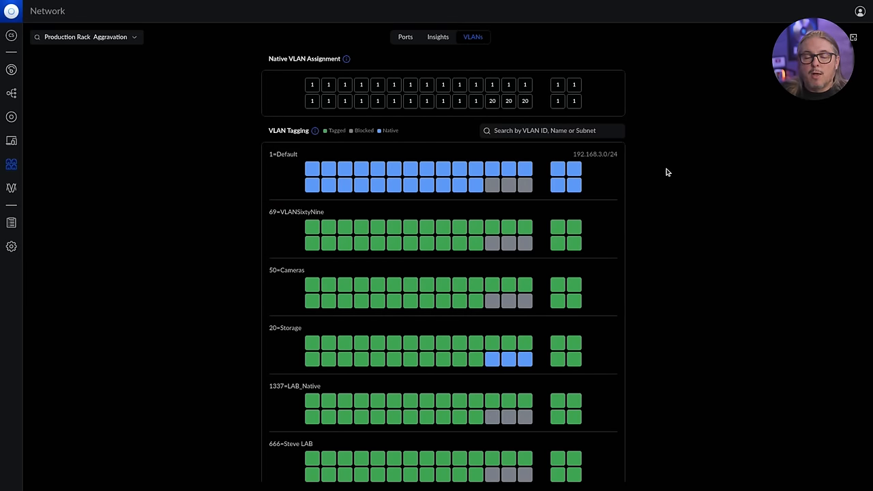
left_click(437, 37)
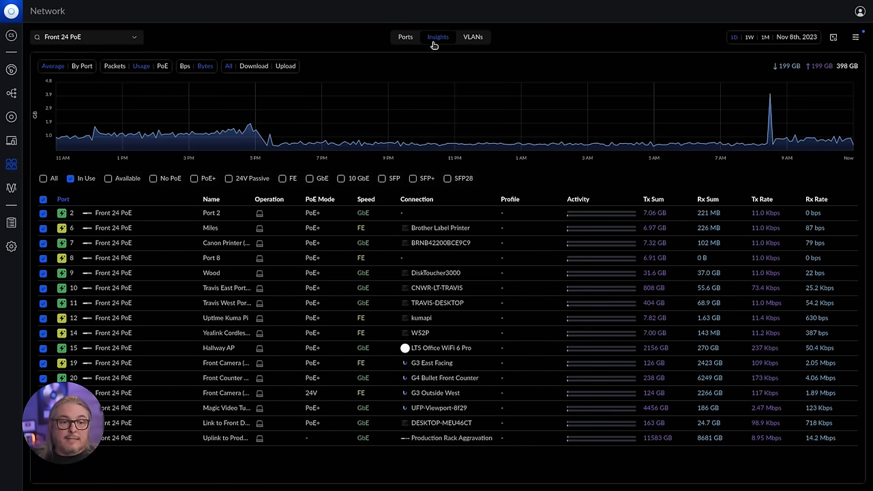
Show one week of Insights for Production Rack Aggravation's SFP28 and SFP+ ports.
left_click(85, 37)
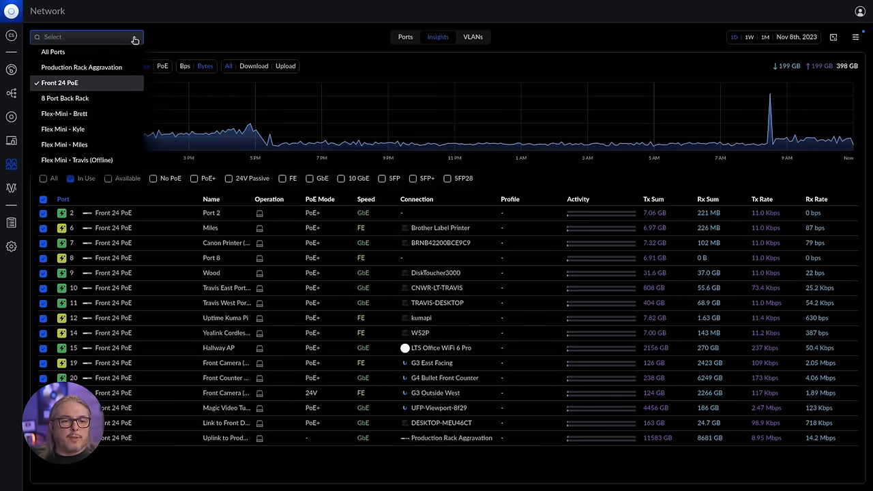
left_click(81, 67)
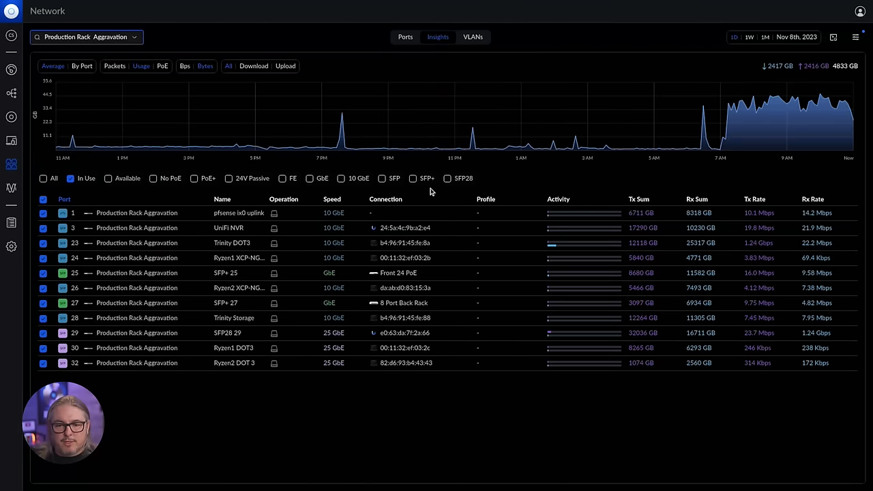
left_click(447, 178)
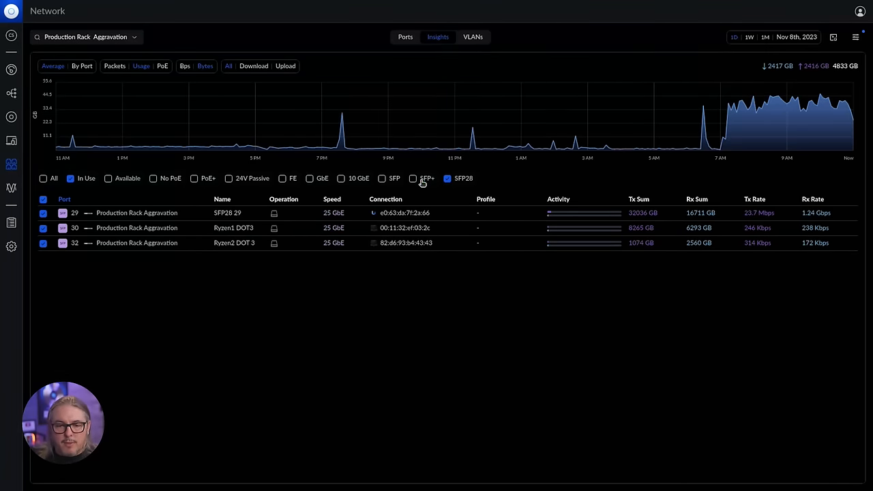
left_click(412, 178)
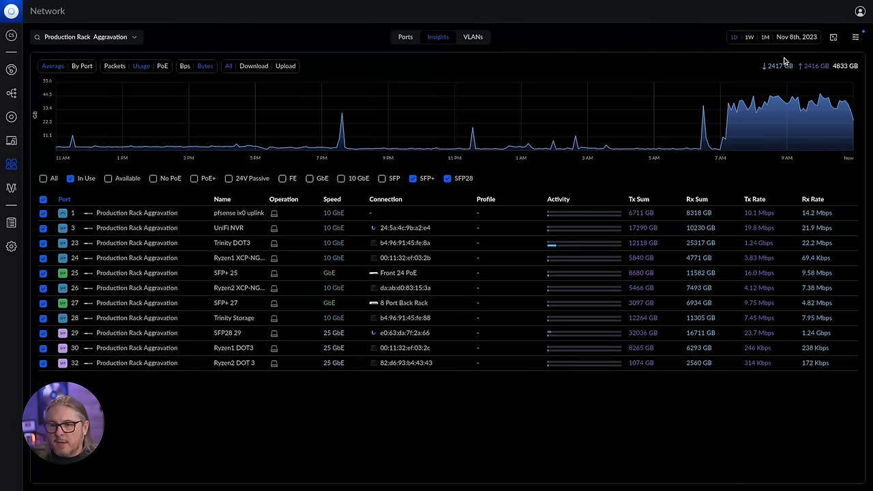
left_click(749, 37)
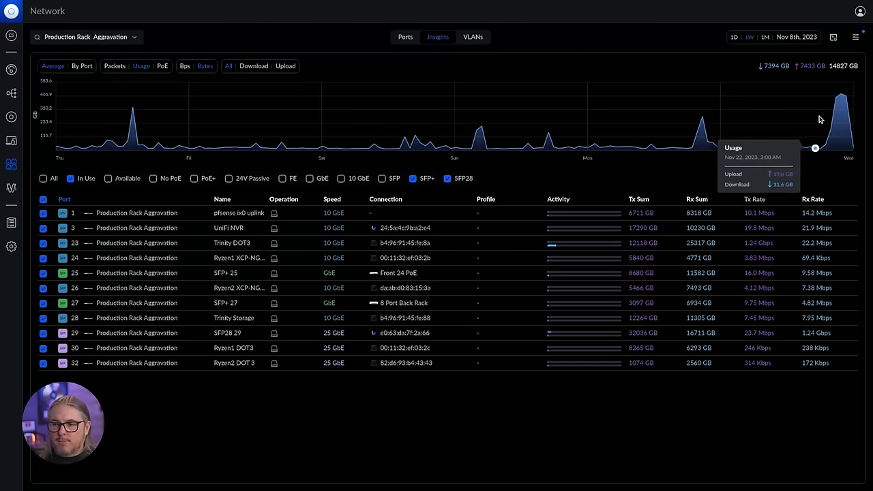
mouse_move(631, 134)
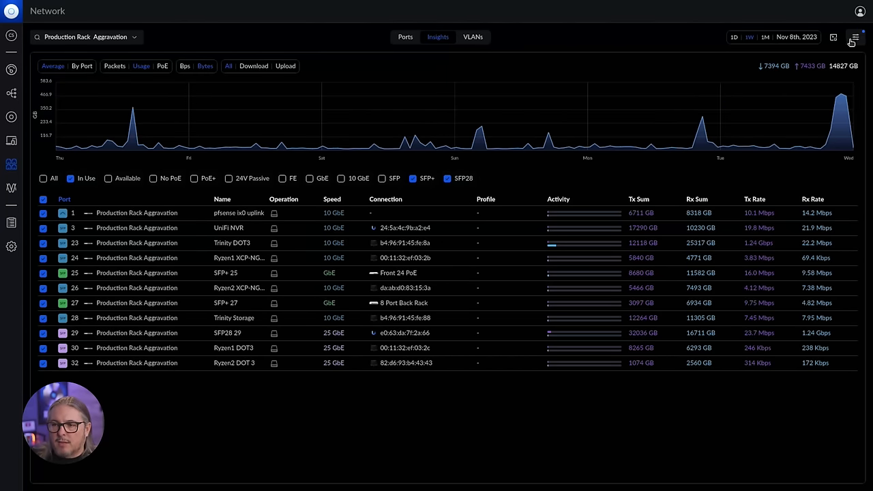
Toggle the Available ports display option on and back off.
left_click(854, 36)
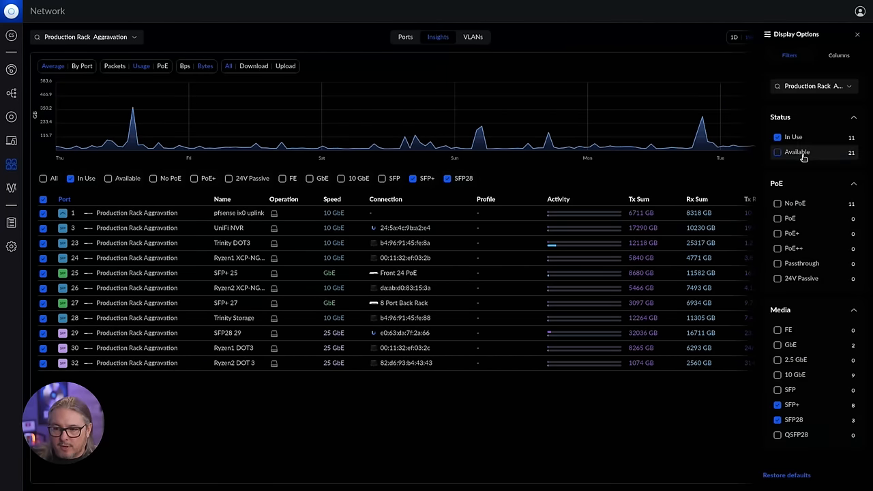
left_click(777, 152)
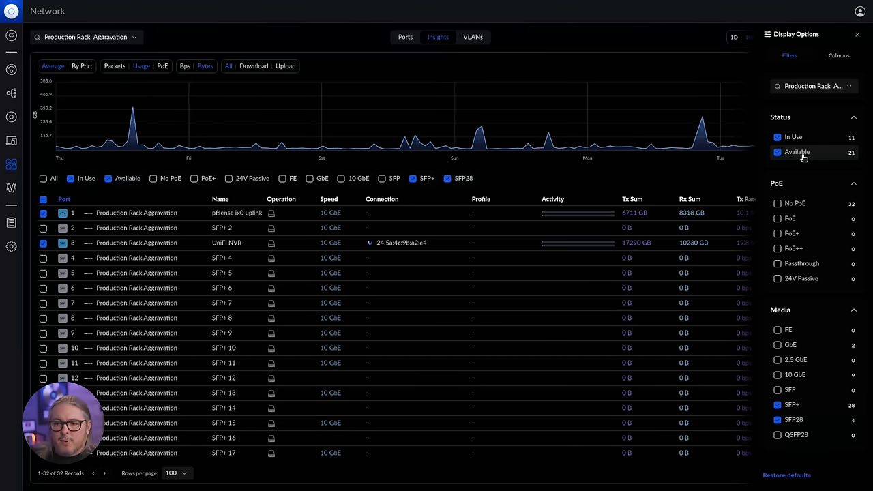
left_click(777, 153)
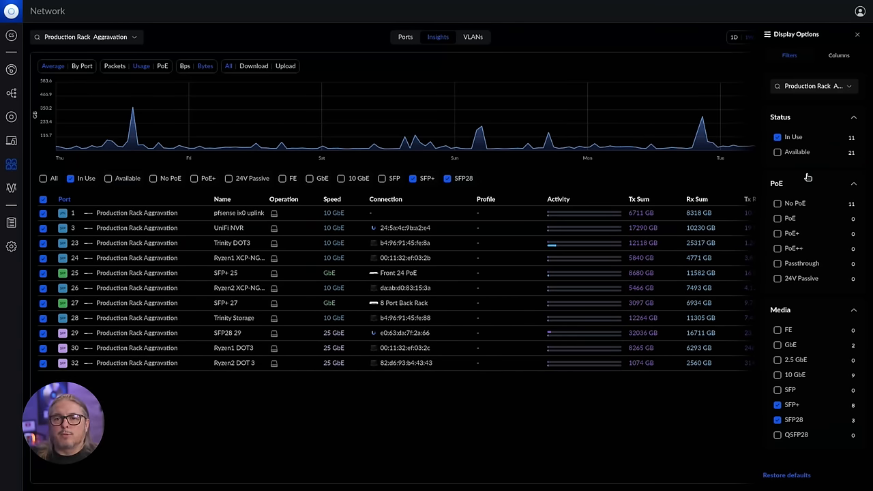